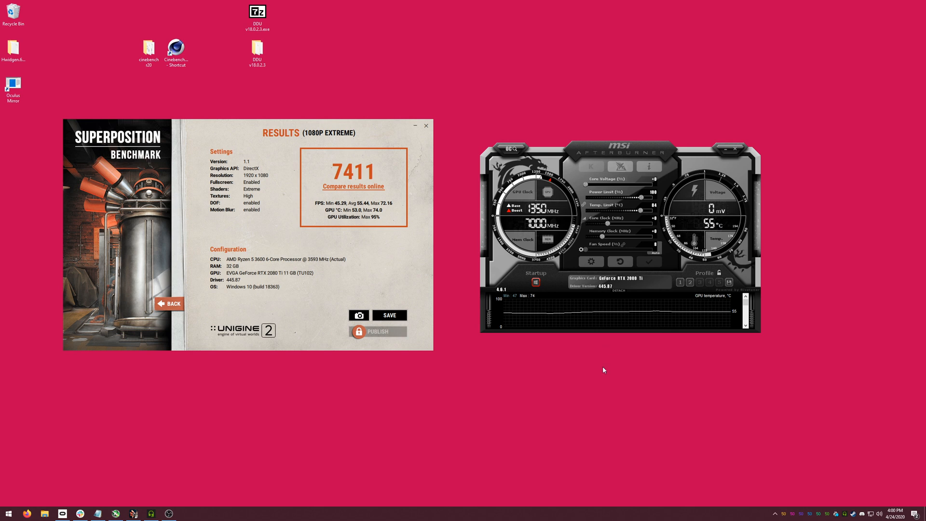
mouse_move(600, 365)
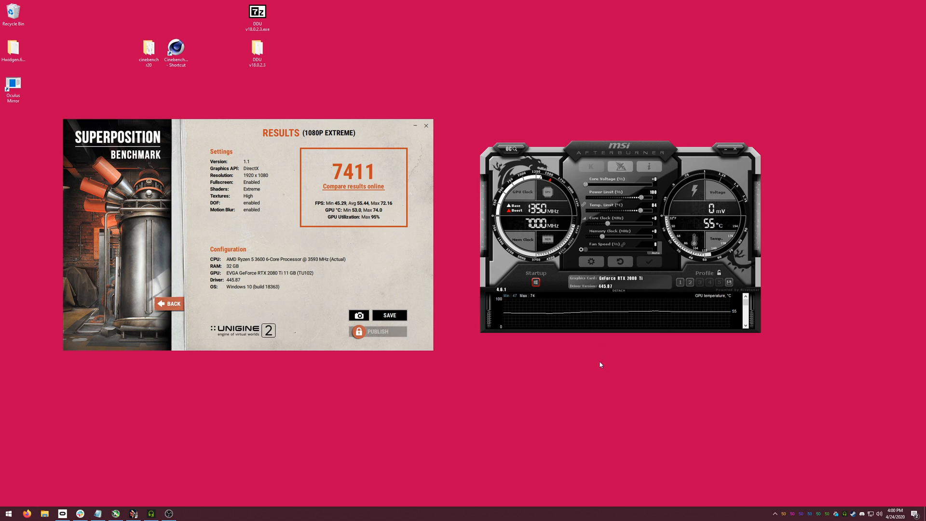
mouse_move(600, 354)
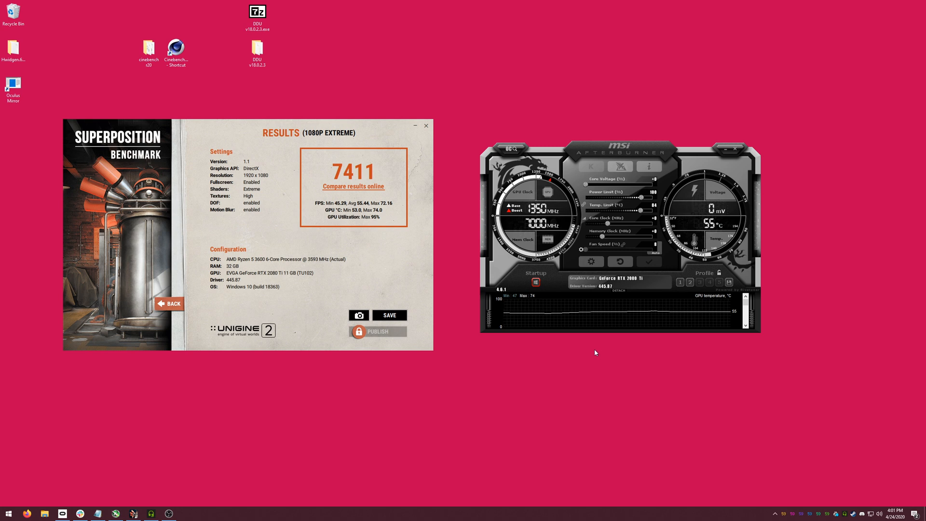
mouse_move(617, 370)
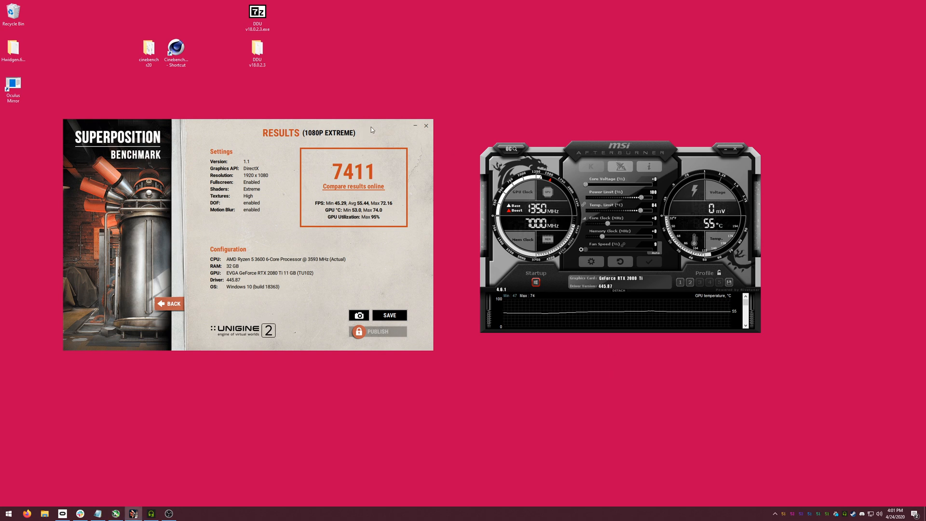
mouse_move(686, 93)
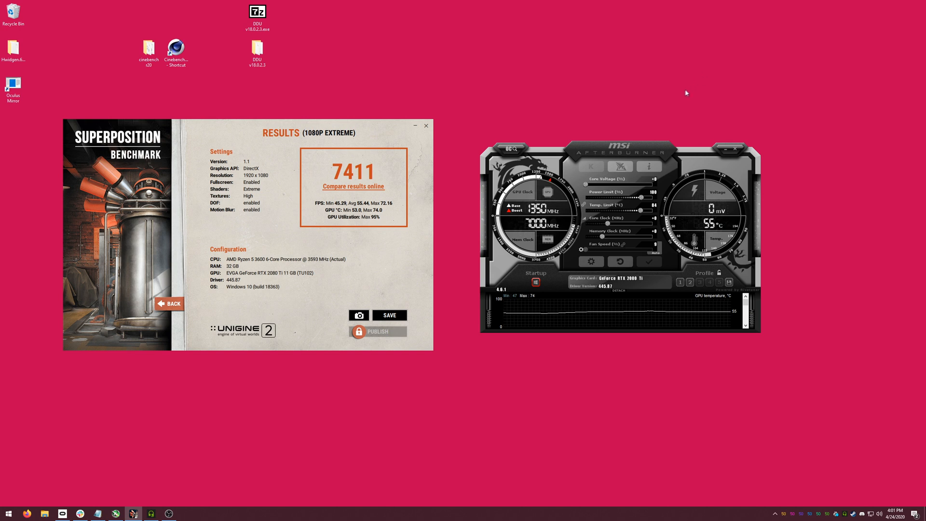
mouse_move(646, 114)
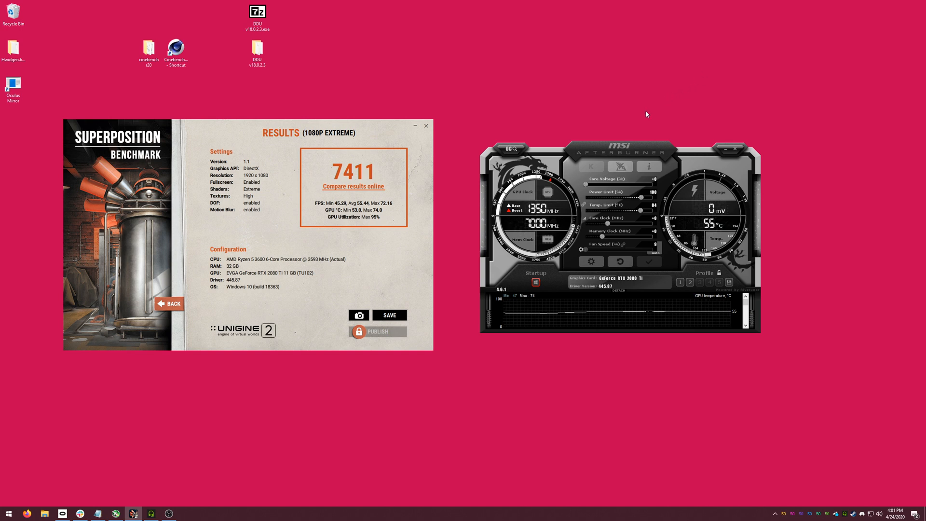
mouse_move(569, 383)
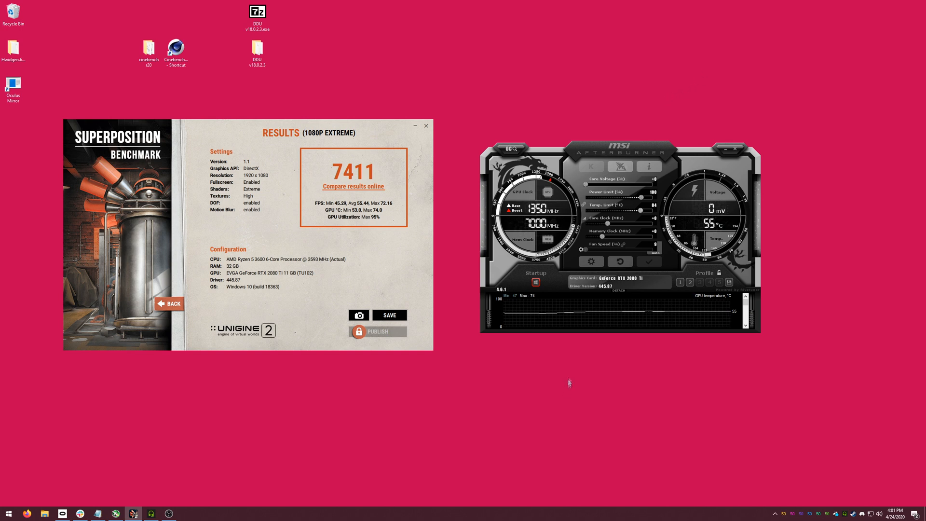
mouse_move(590, 261)
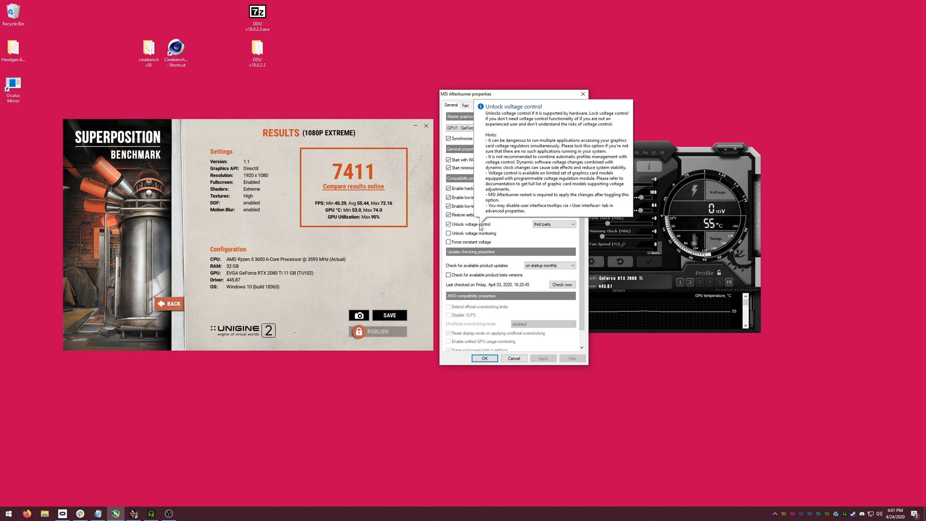
- Unlock voltage control in third-party mode and confirm the Afterburner properties
left_click(571, 223)
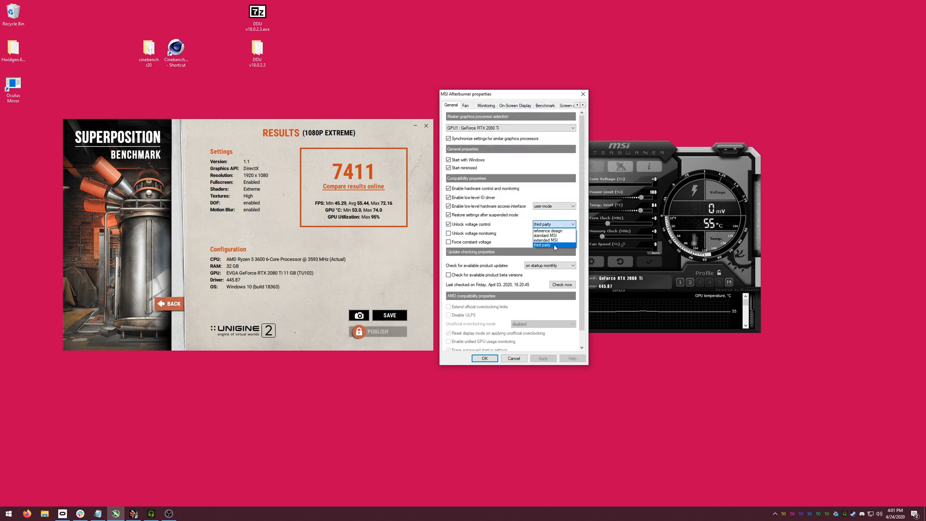
mouse_move(543, 235)
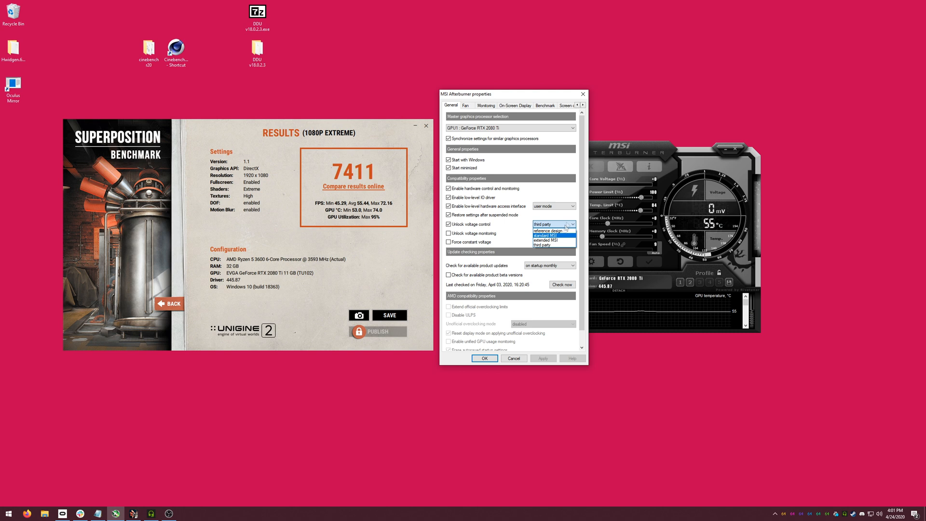
mouse_move(544, 230)
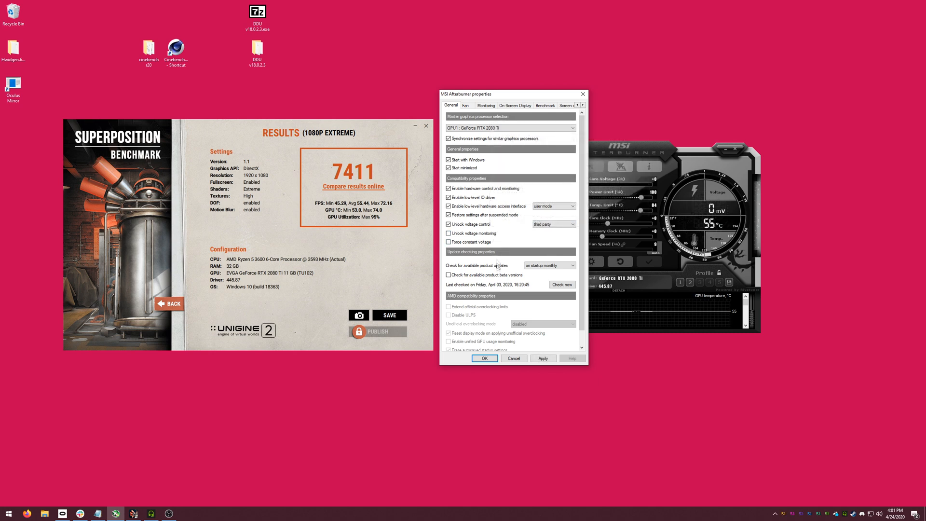
left_click(484, 359)
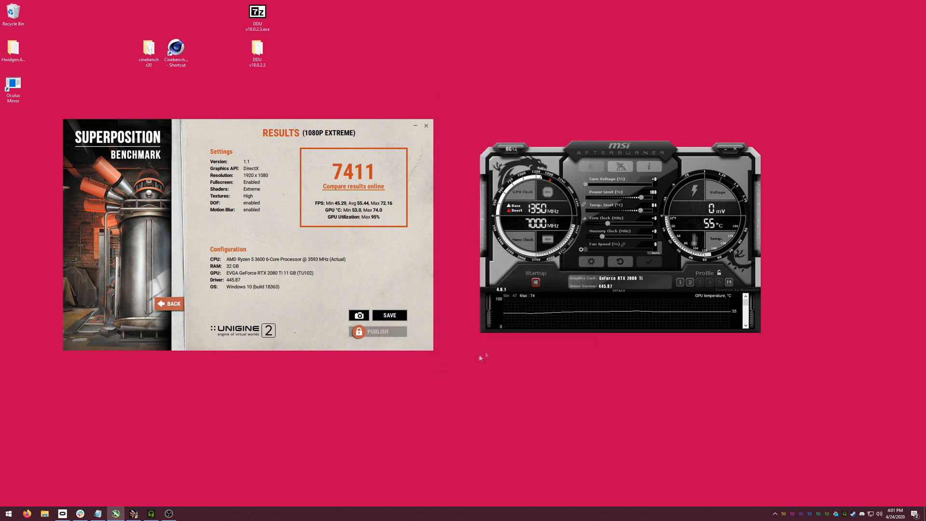
- Accept the restart prompt so the unlocked voltage control takes effect
left_click(648, 261)
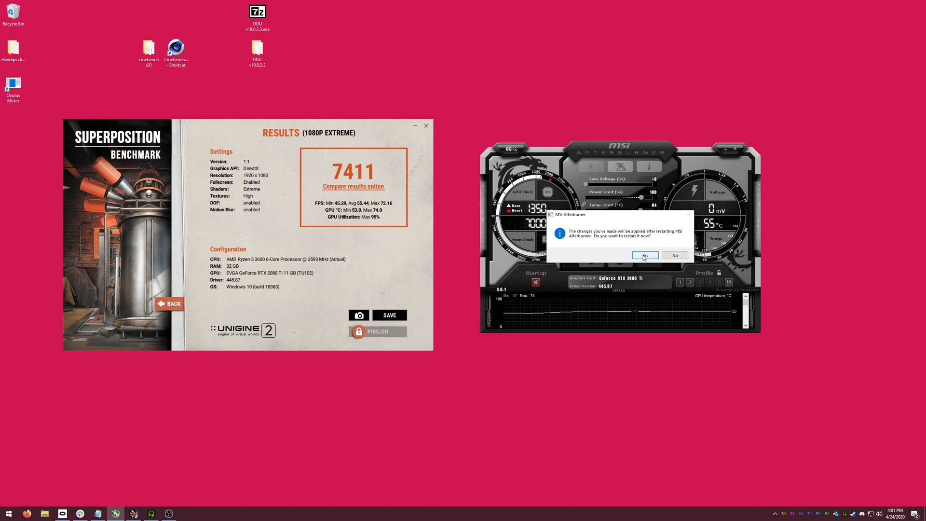
left_click(643, 254)
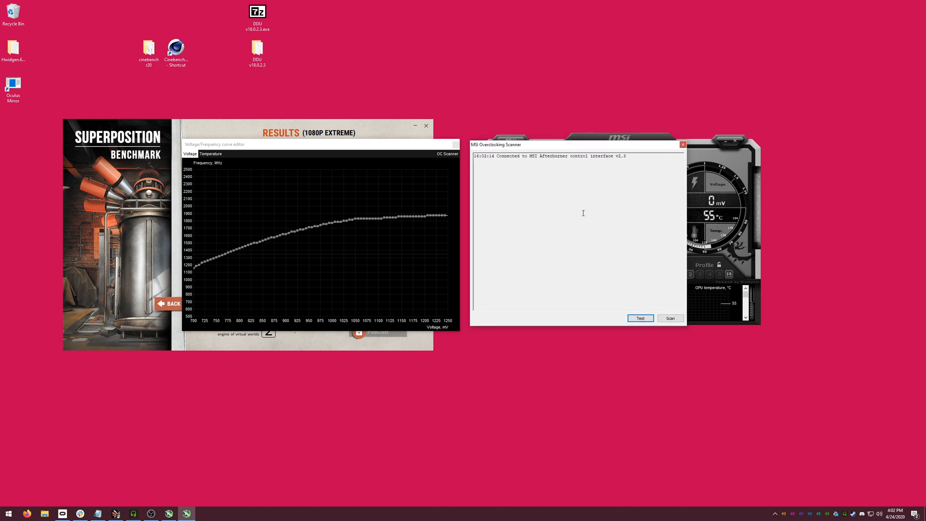
mouse_move(588, 222)
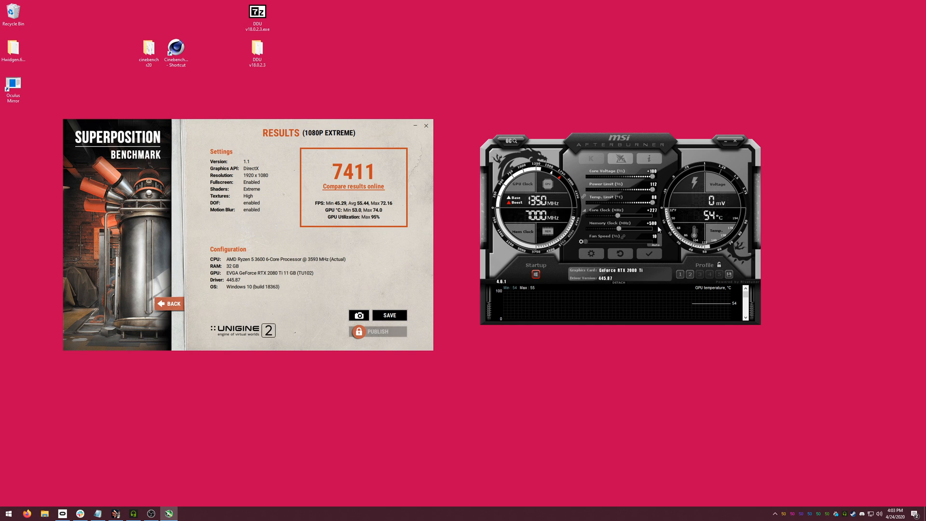
mouse_move(212, 133)
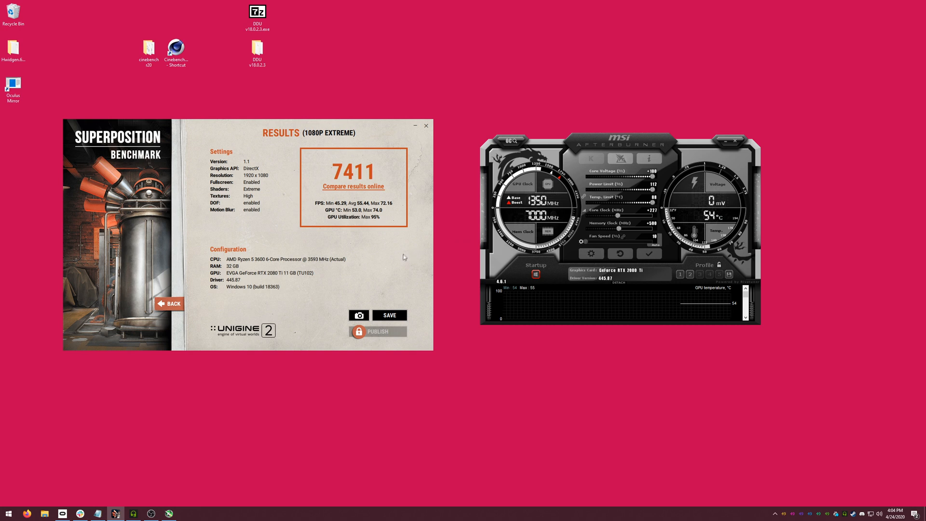
mouse_move(401, 253)
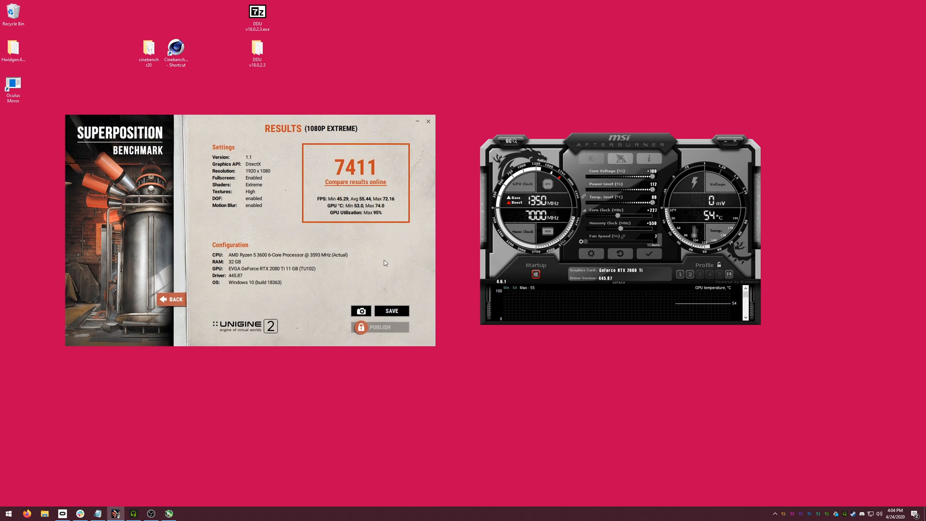
mouse_move(598, 244)
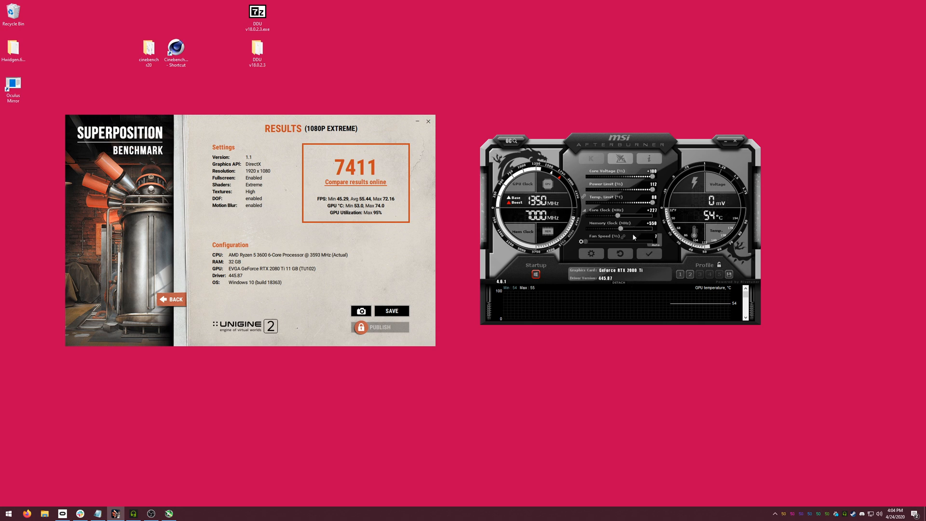
mouse_move(410, 249)
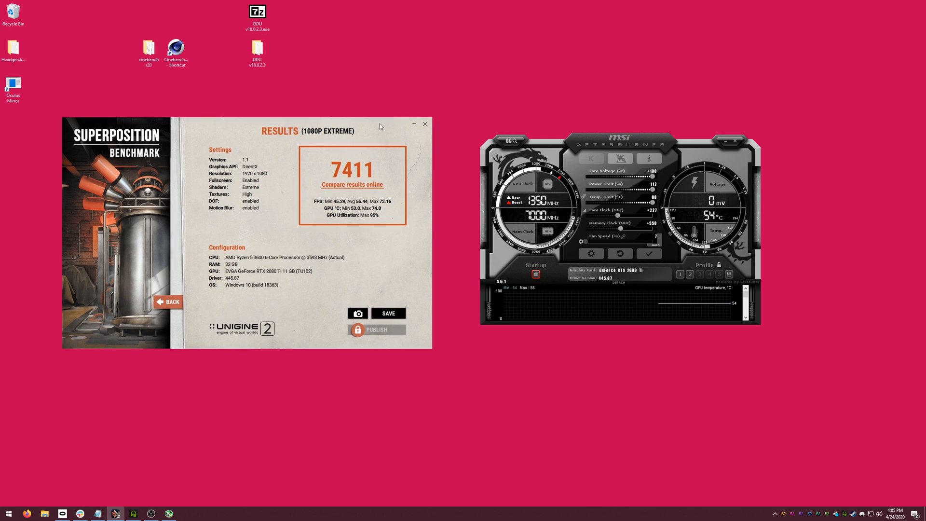
mouse_move(502, 258)
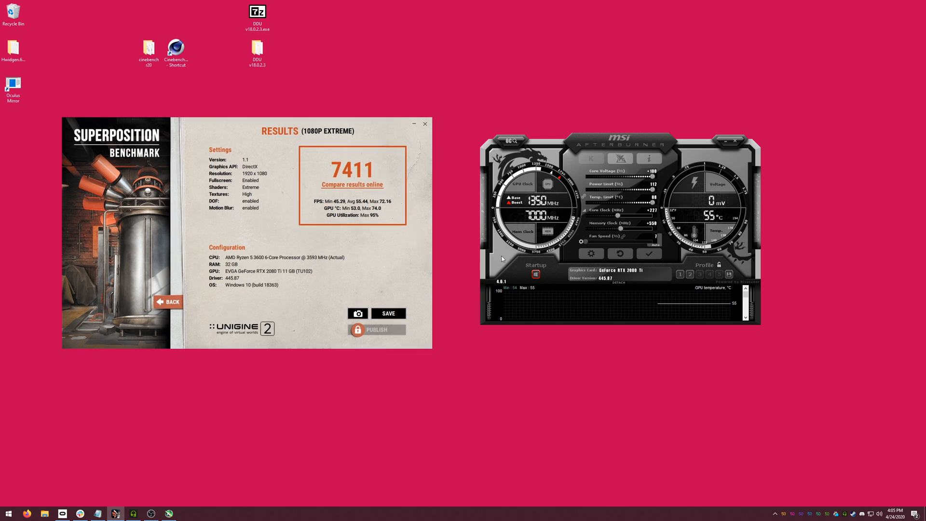